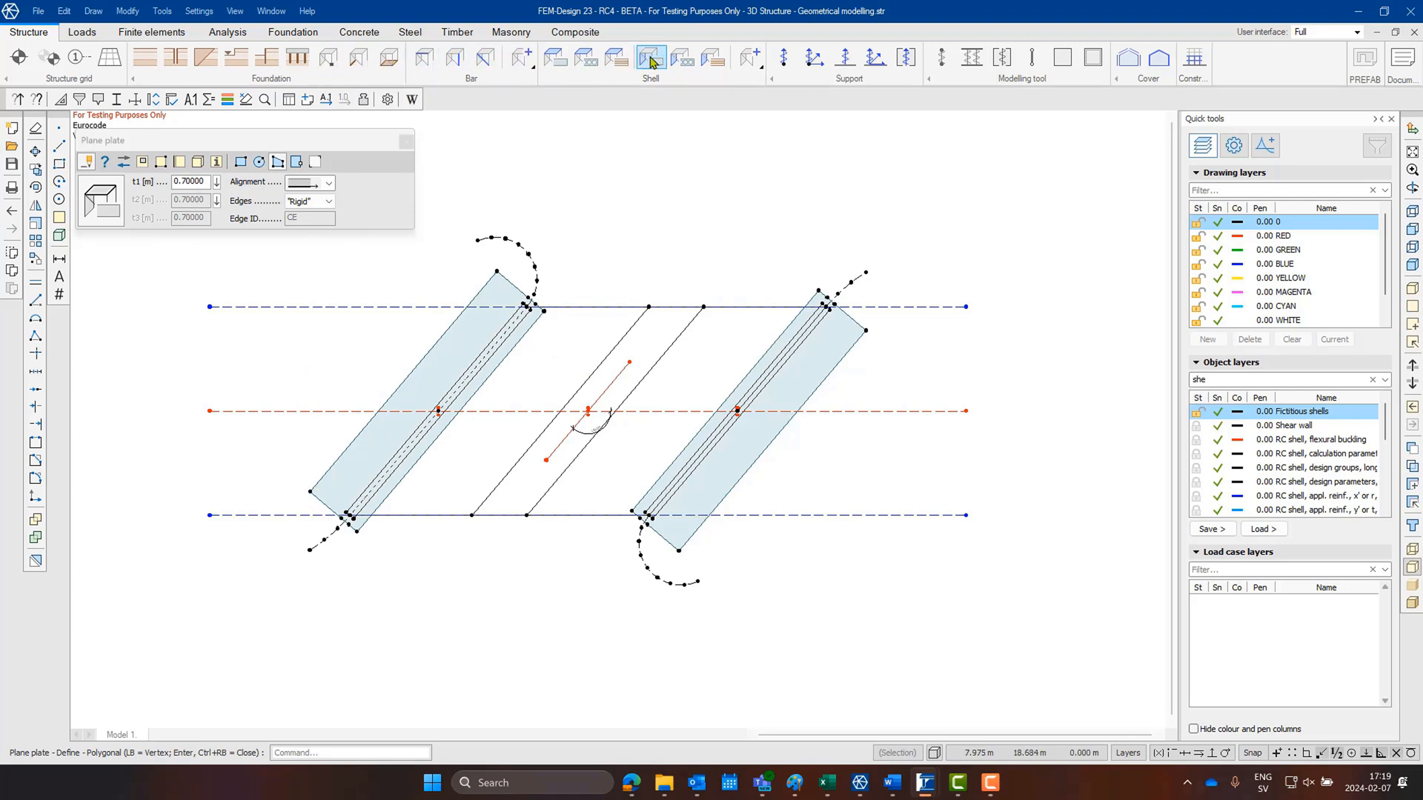
Switch to the Plane wall tool with straight-line geometry for the 8.62 m wall
left_click(649, 57)
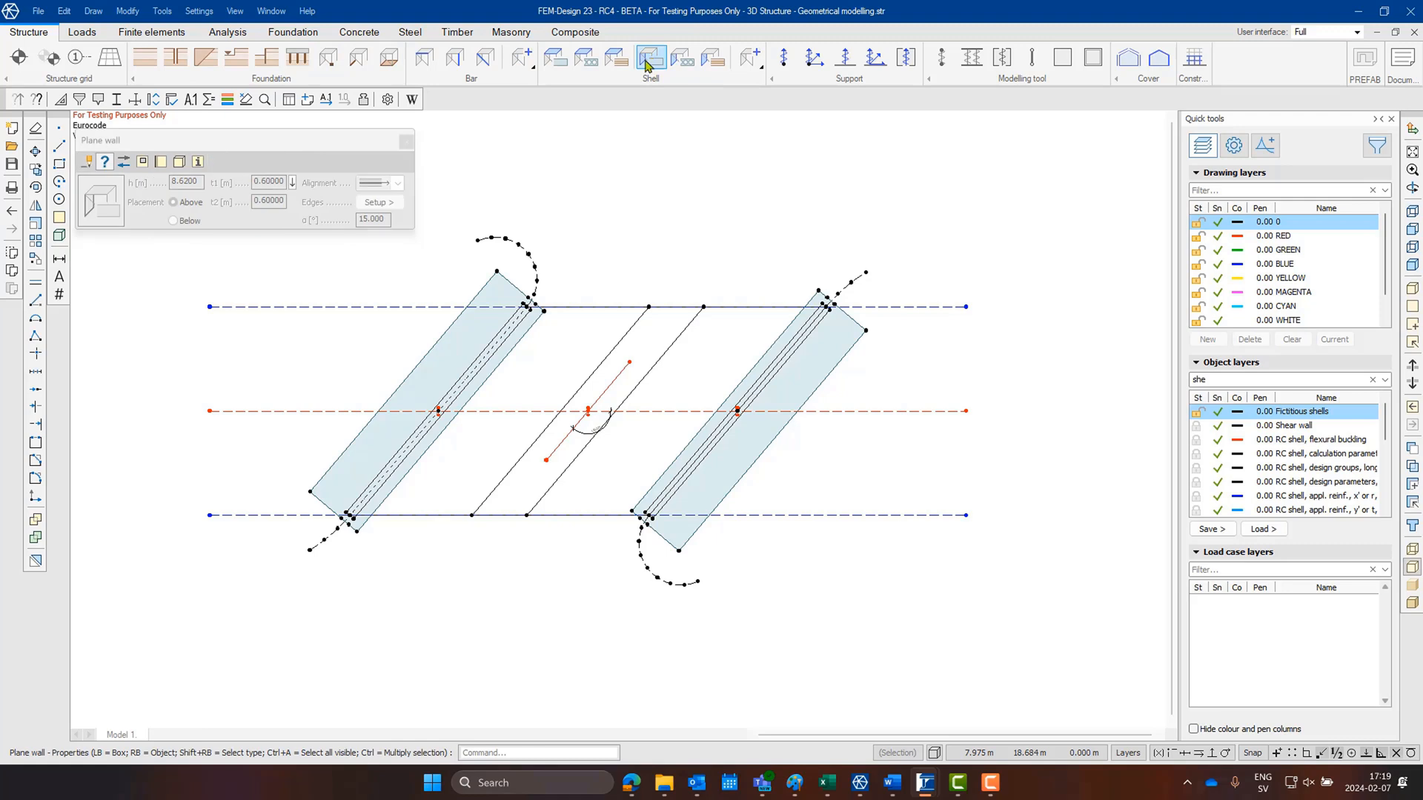
left_click(650, 57)
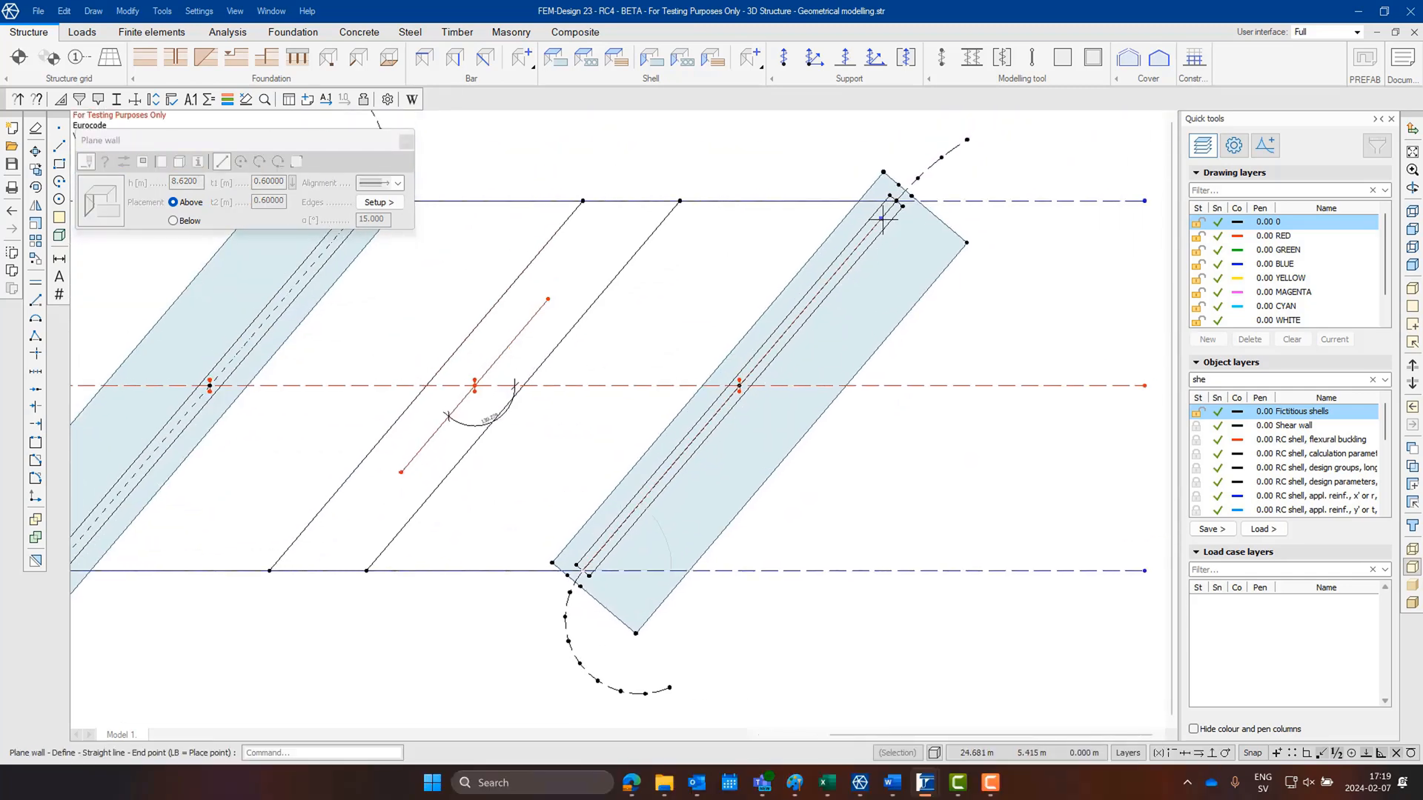
Place the front wall's end point on the slanted end plate edge
left_click(882, 218)
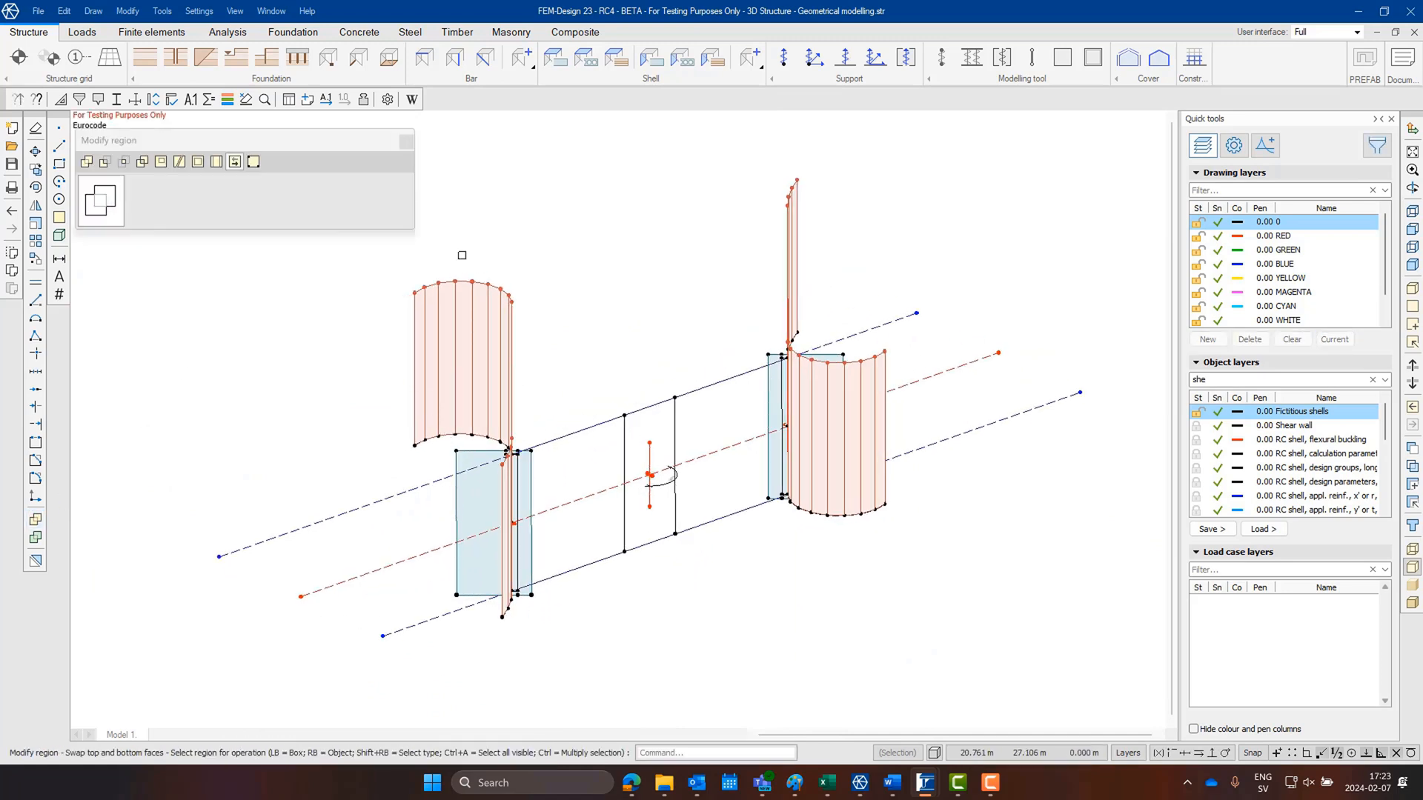
Split the left wing wall by tracing a split line across it
left_click(197, 162)
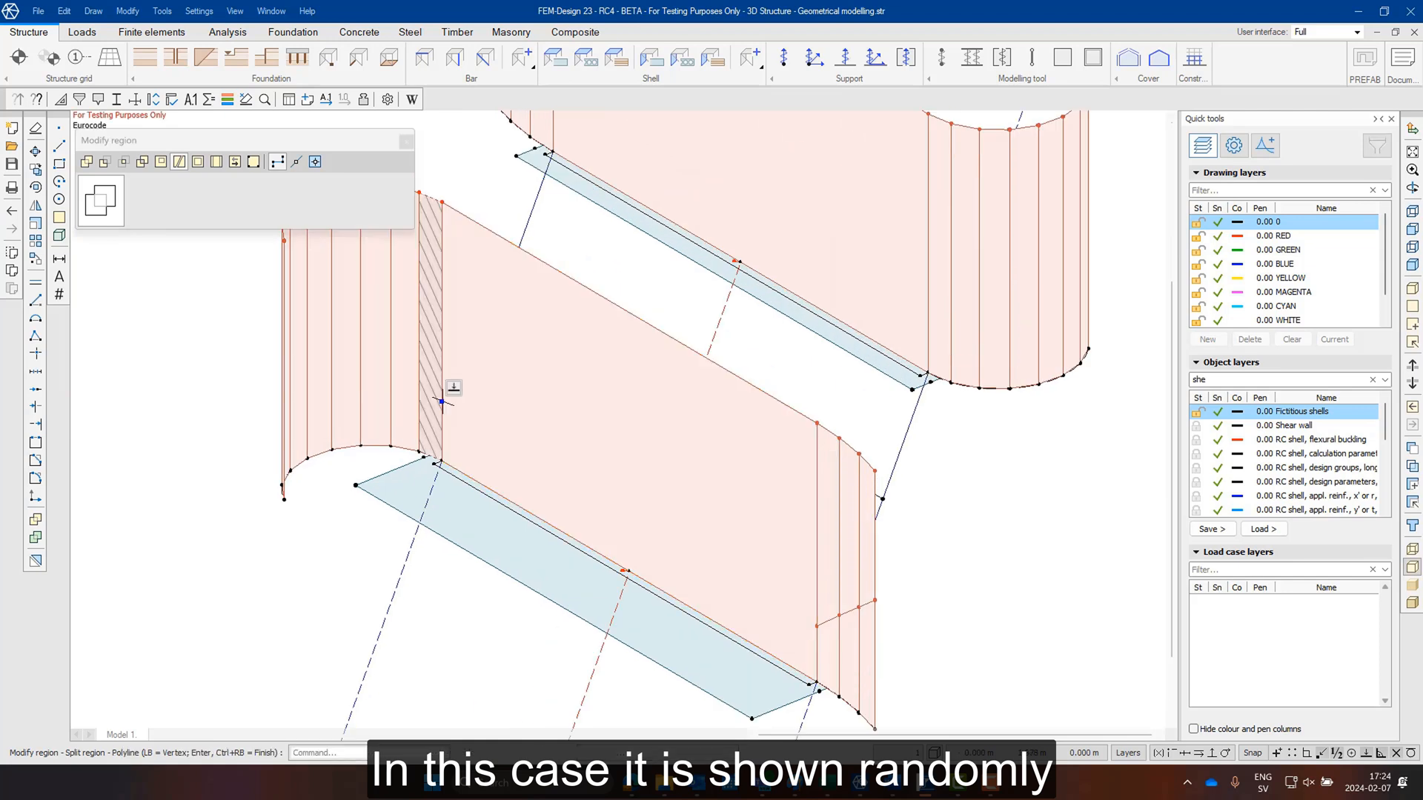
mouse_move(404, 359)
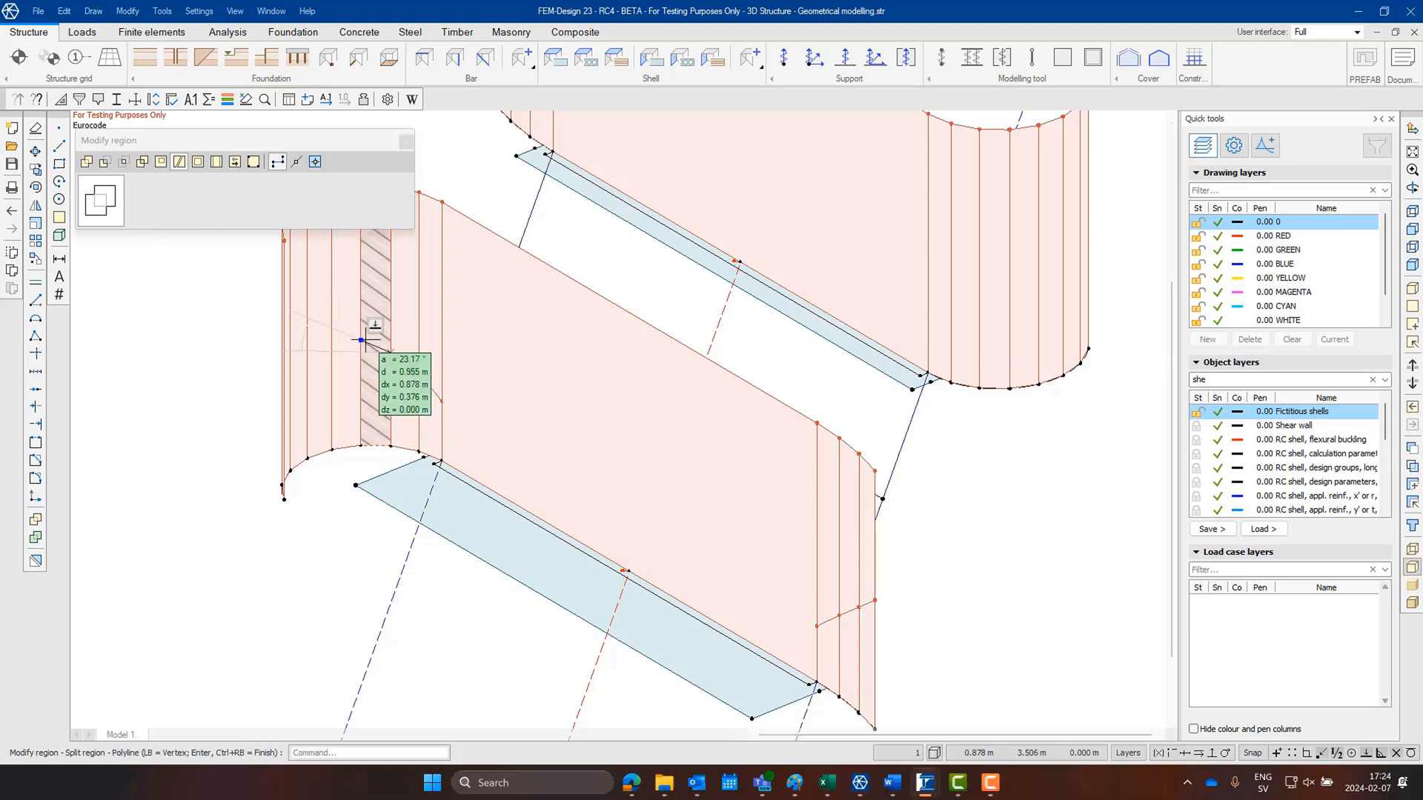
left_click_drag(372, 340, 623, 425)
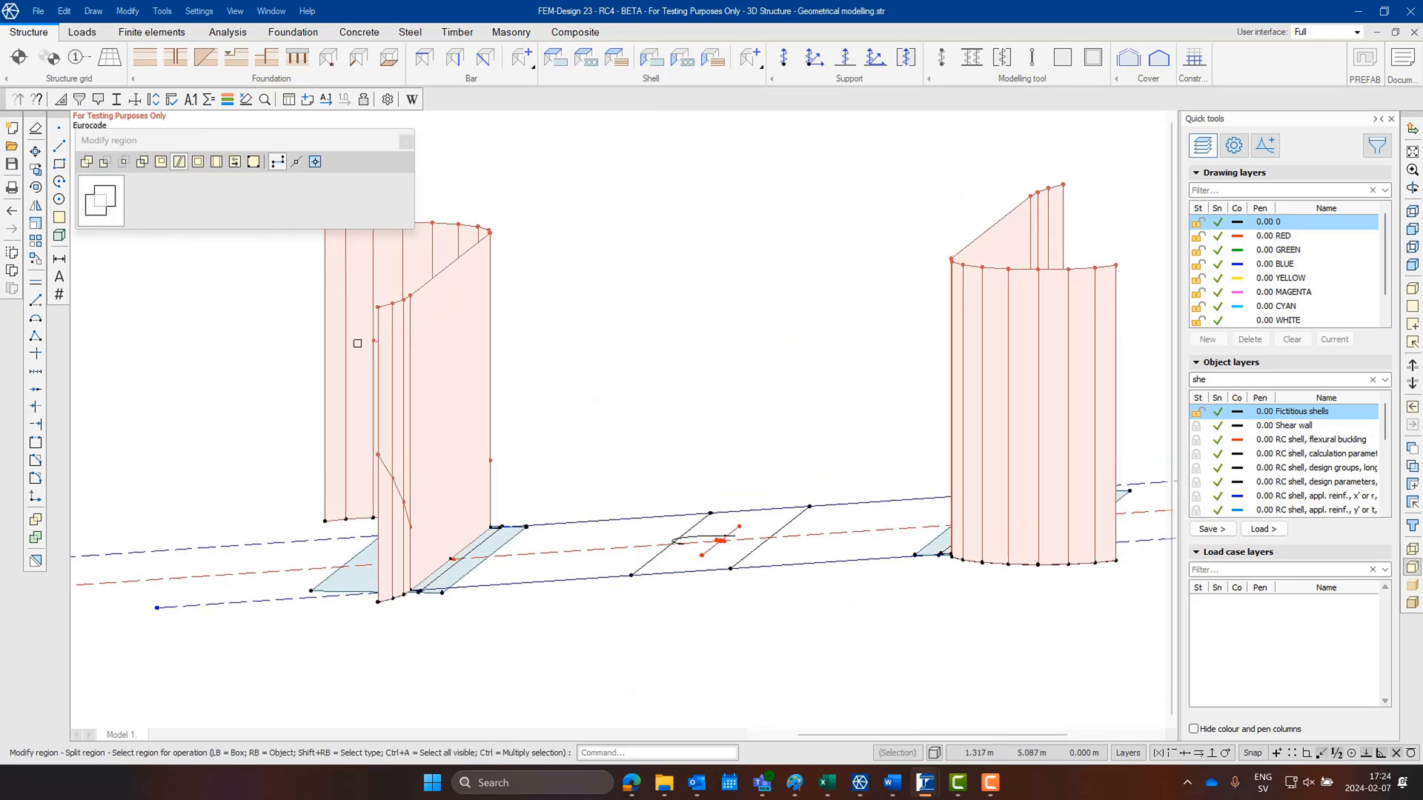
Pick the remaining wing wall regions to split them
left_click(357, 343)
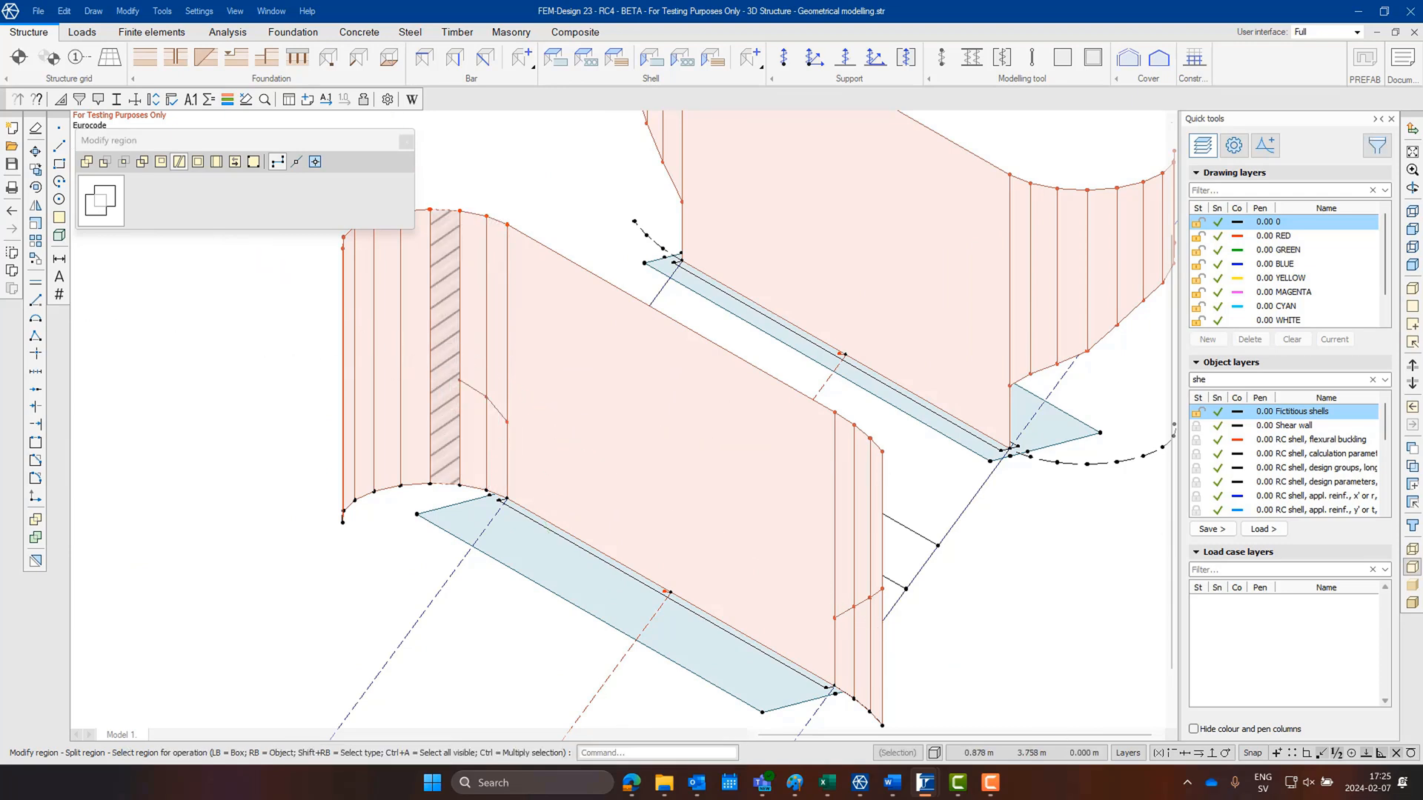
left_click(400, 359)
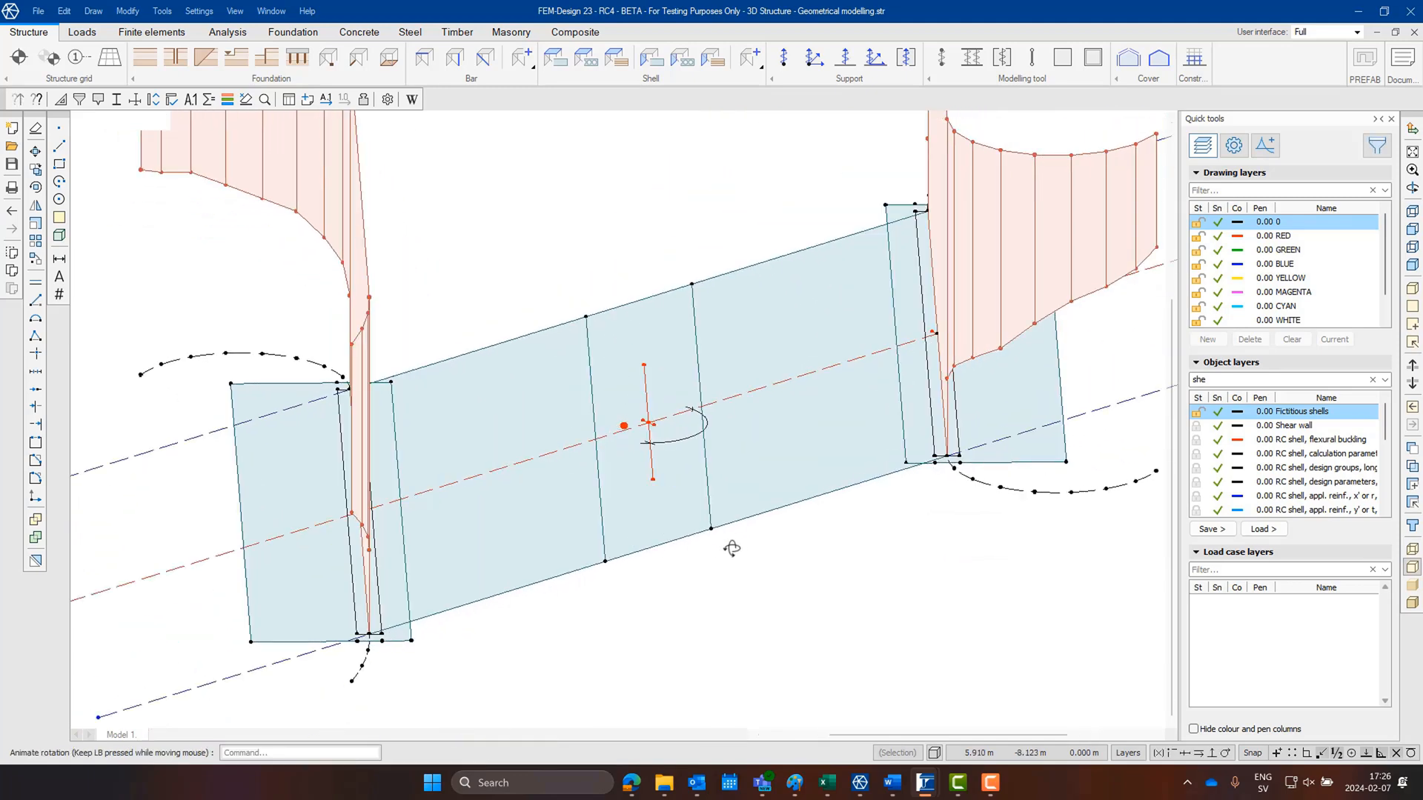
Move the selected deck plates up onto the top of the walls
right_click(731, 548)
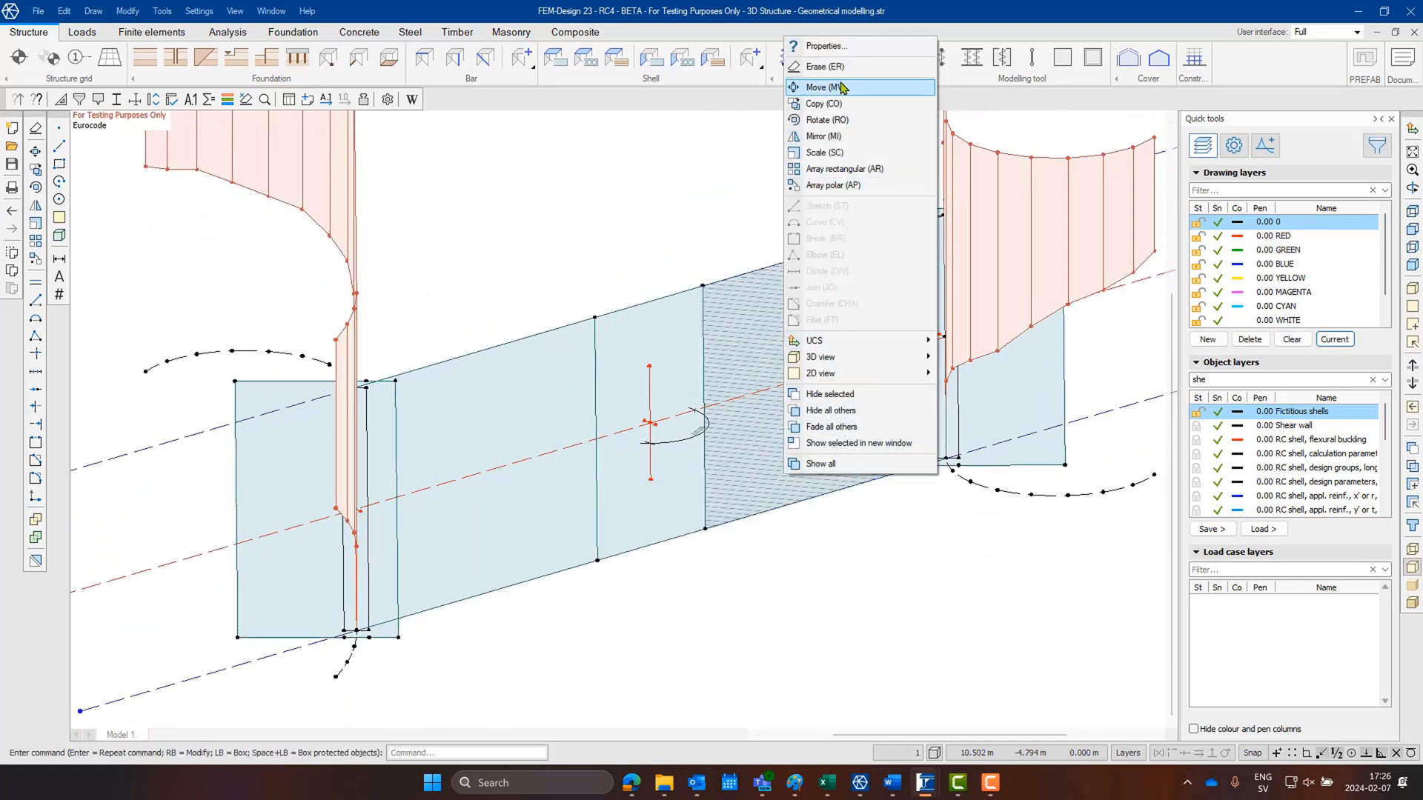
left_click(822, 86)
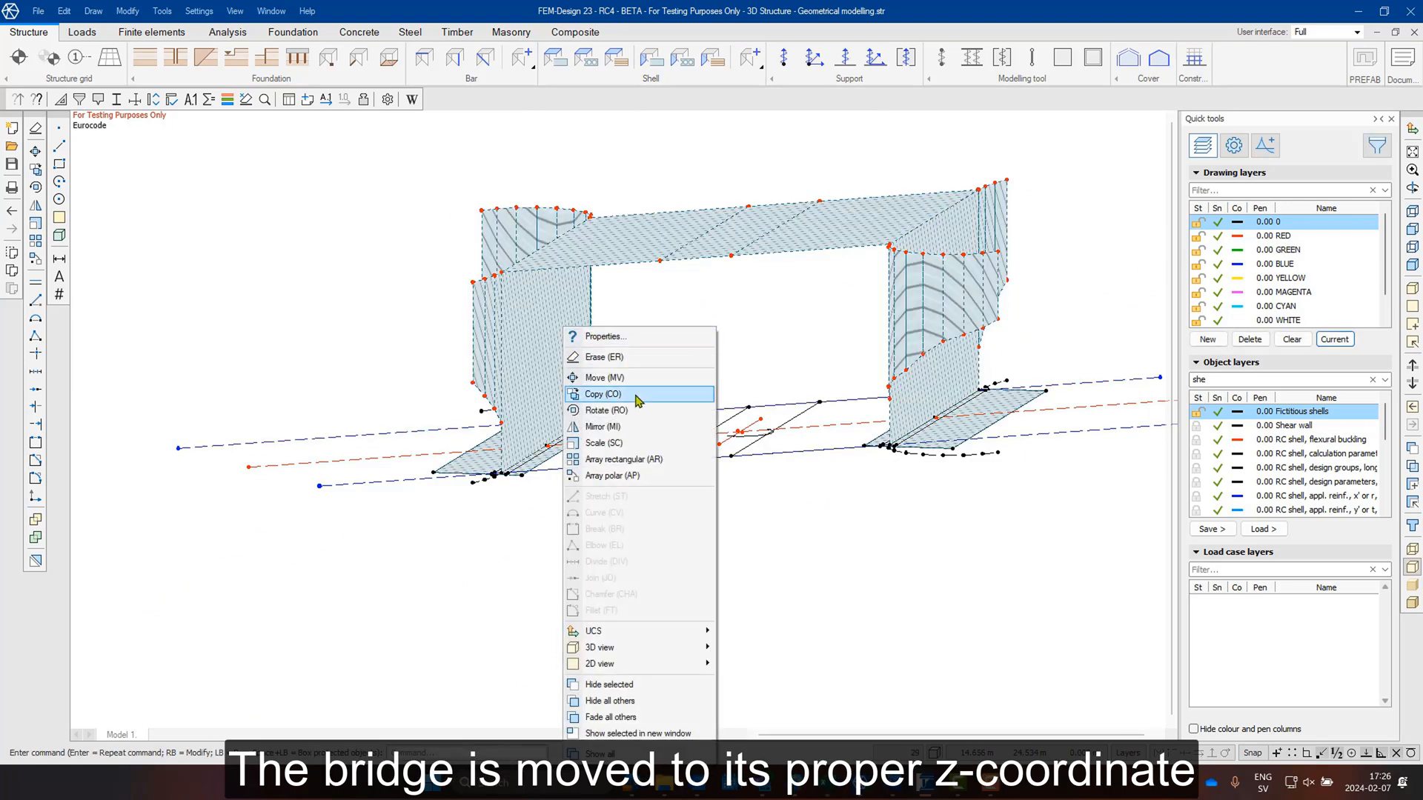
Move the whole bridge by relative offset Z = 2 m
left_click(605, 376)
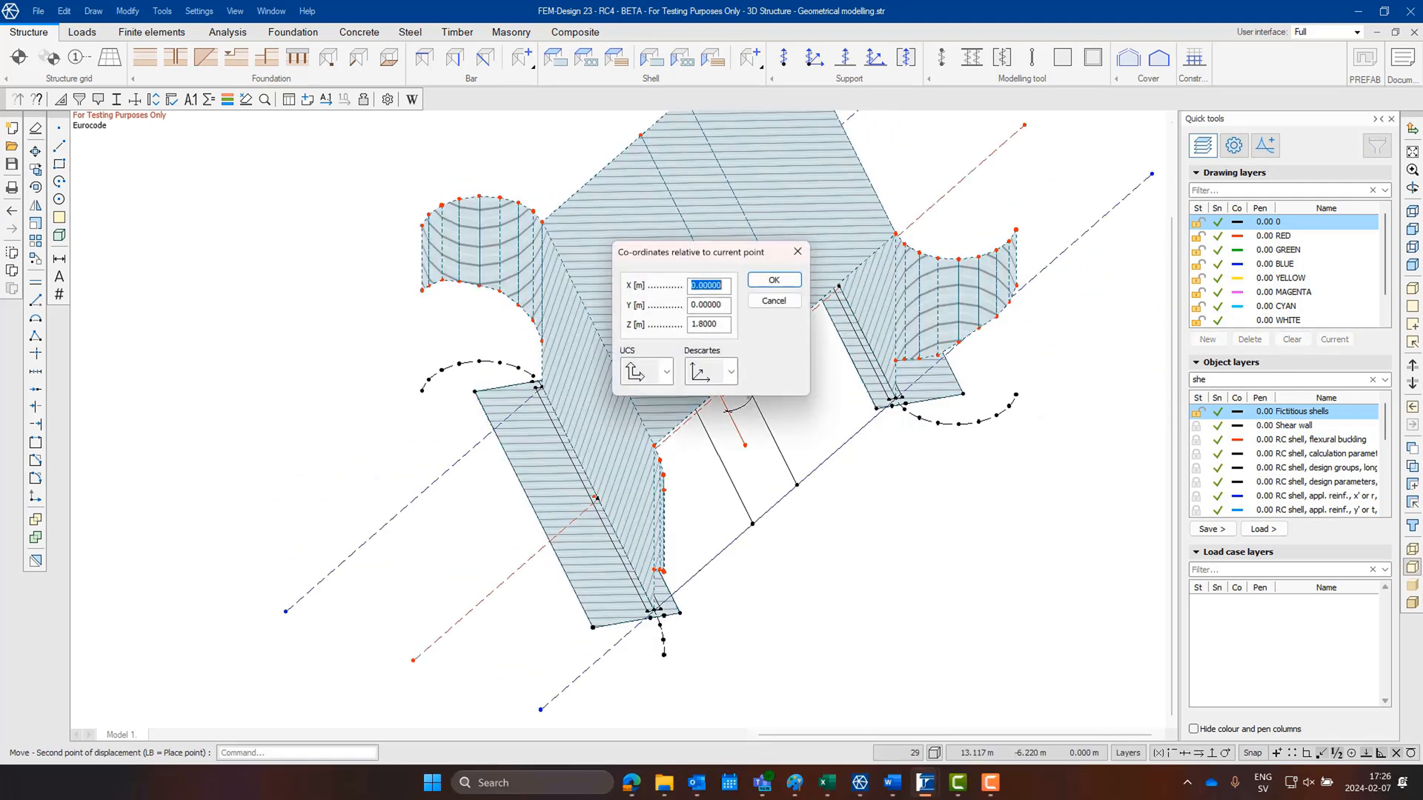
type("2")
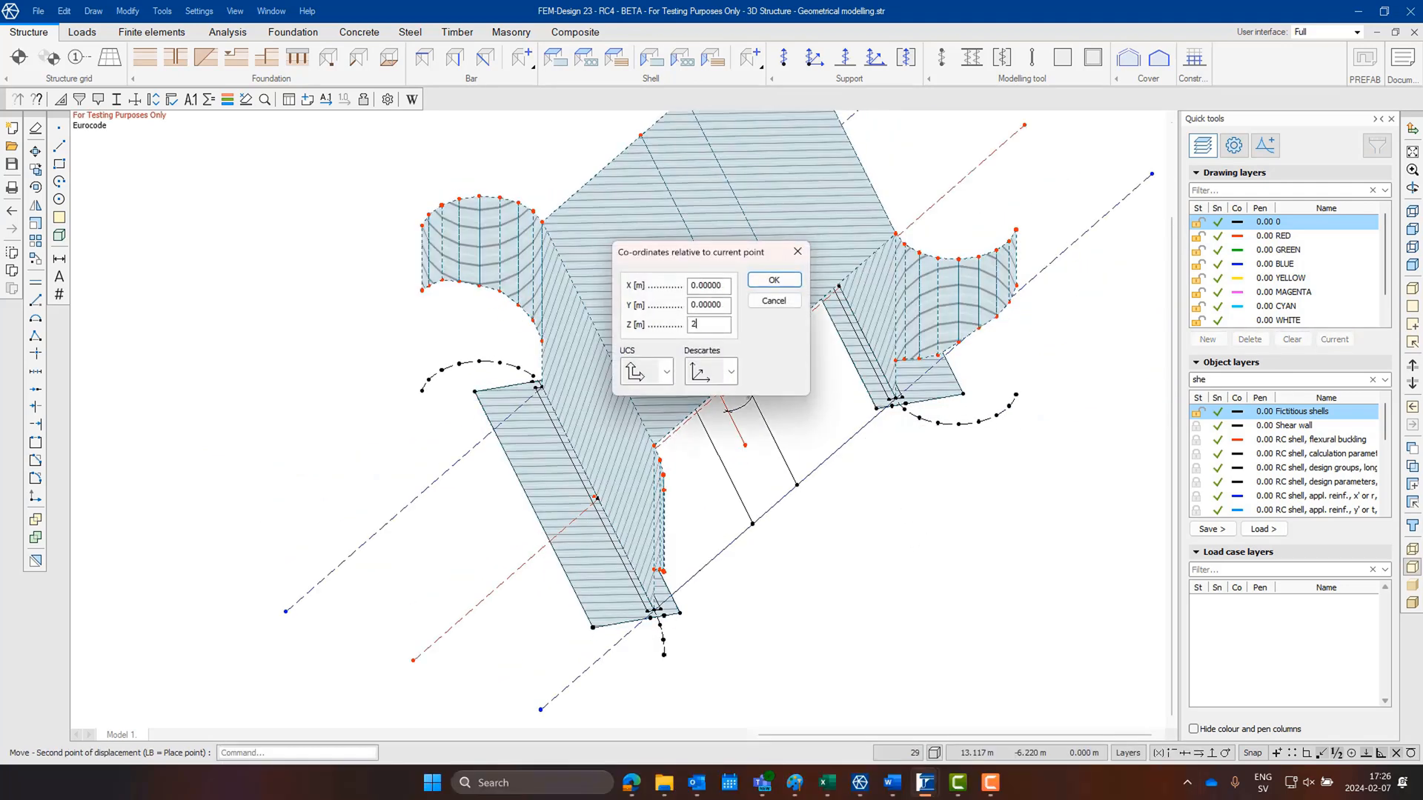
left_click(772, 280)
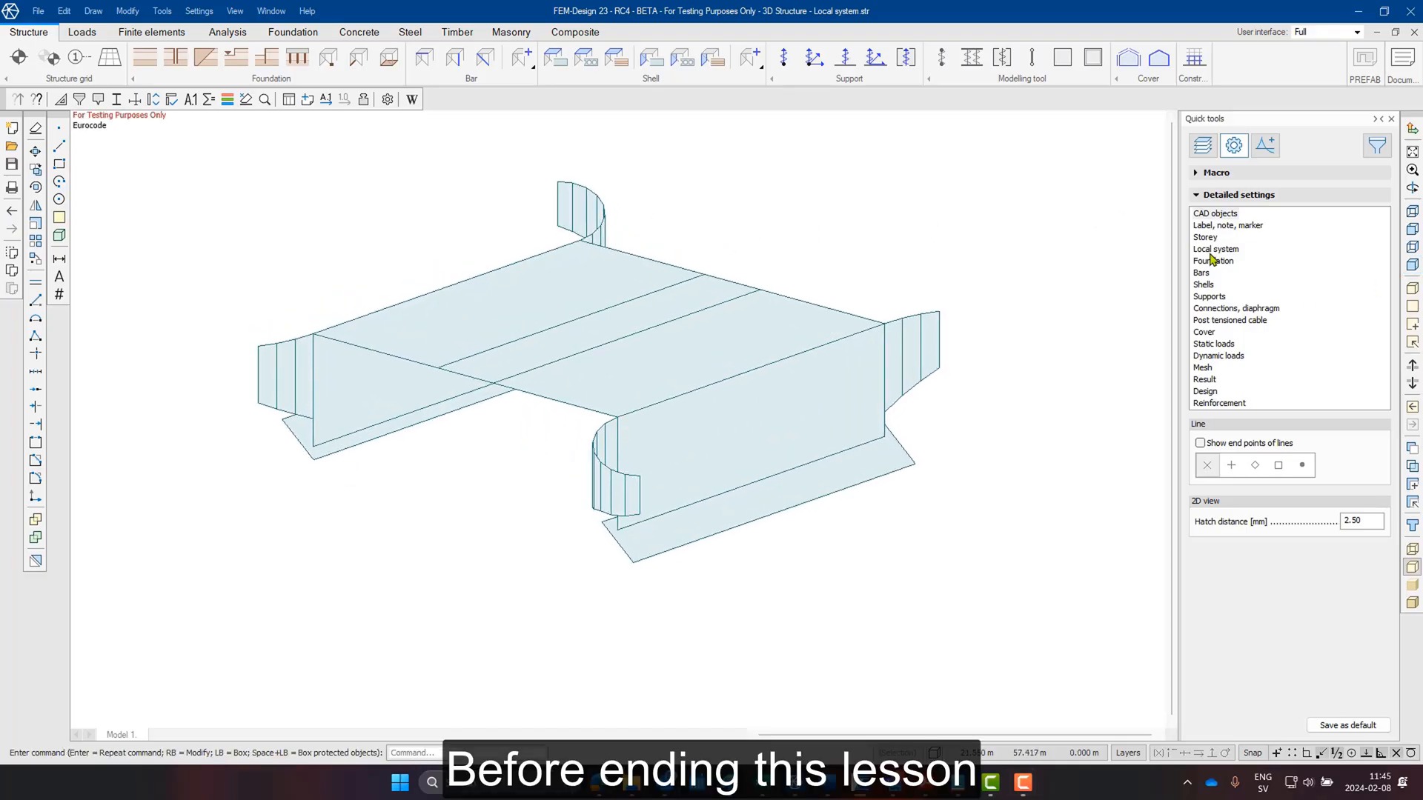
Tick Local system in the Settings Macro to display shell axes
left_click(1216, 249)
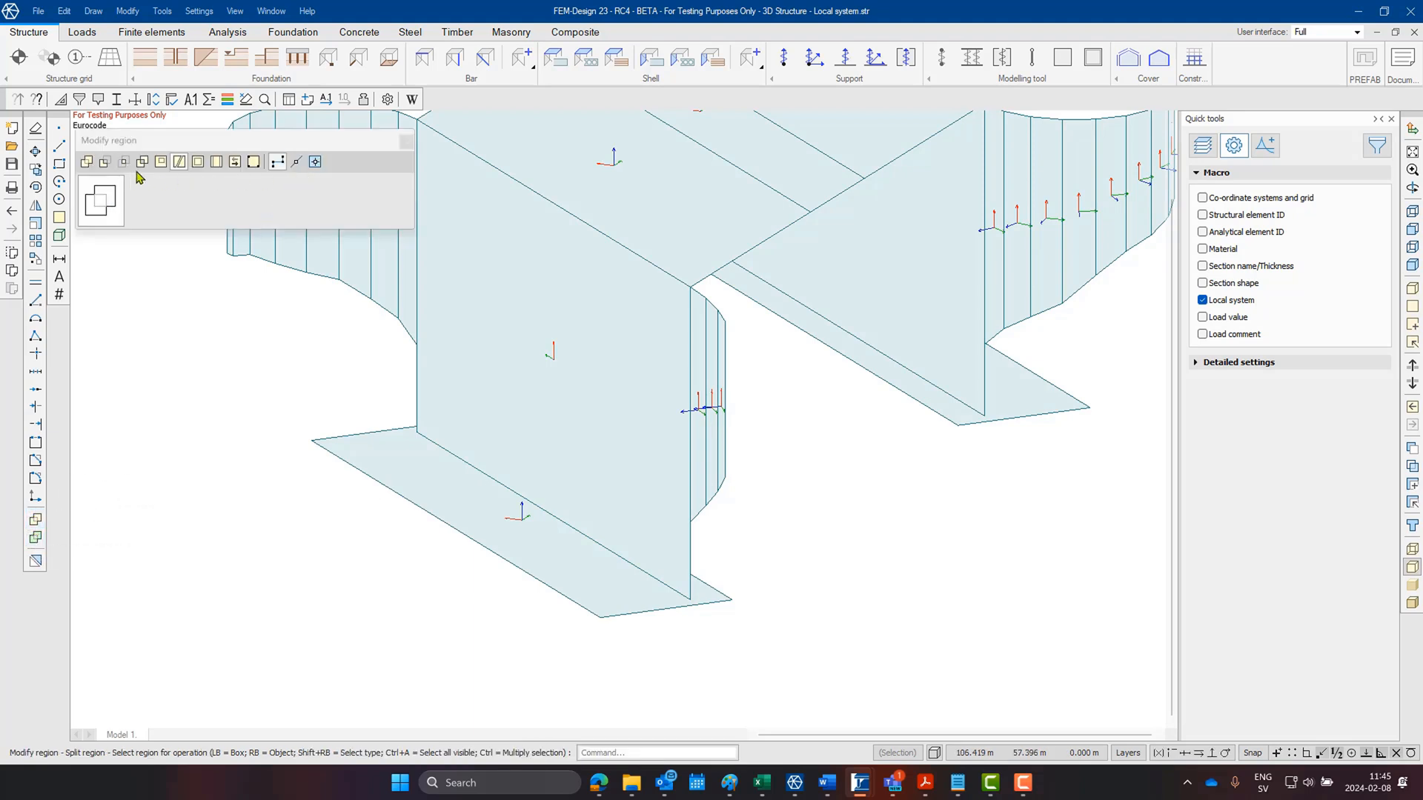
Reorient the deck plate's local x axis along the longitudinal direction
left_click(234, 161)
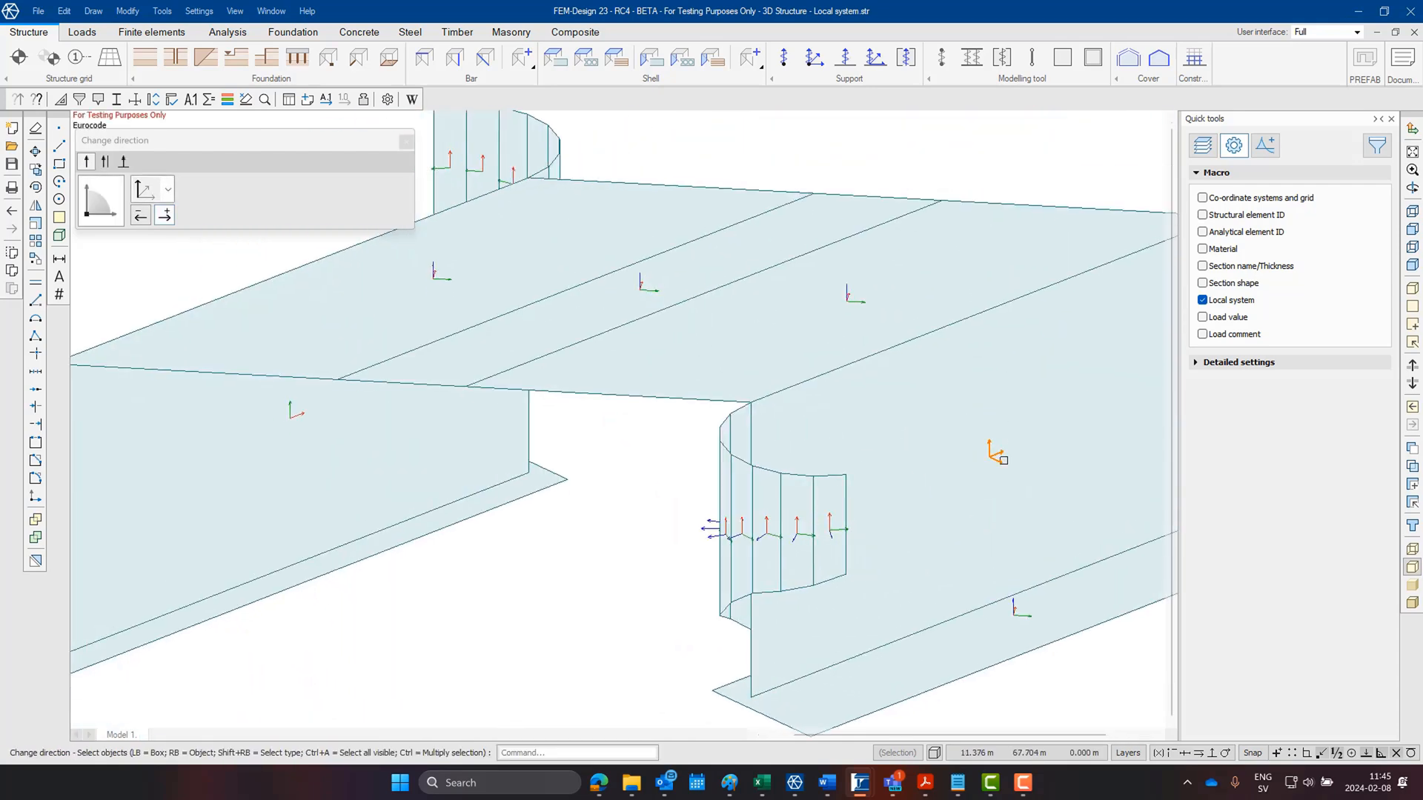
left_click(140, 215)
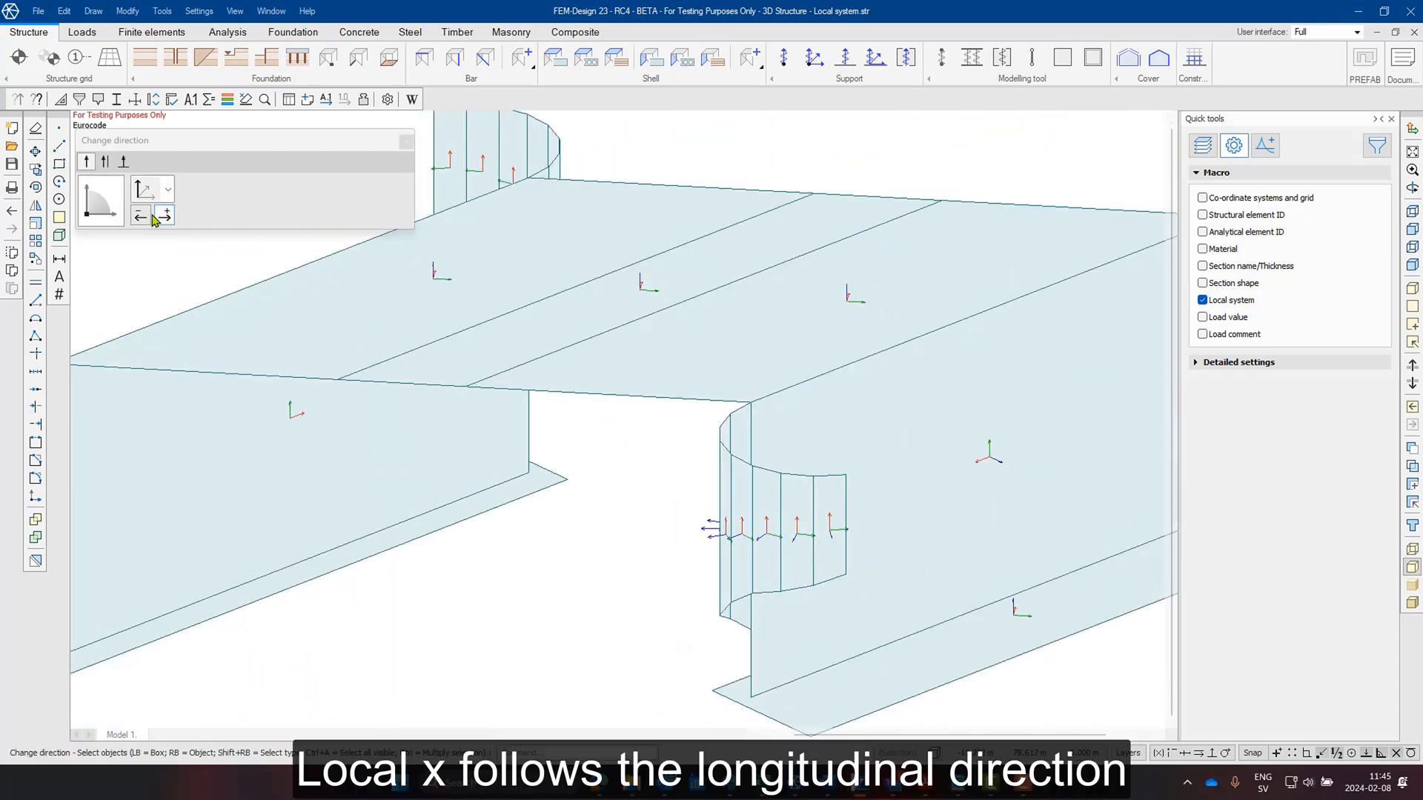